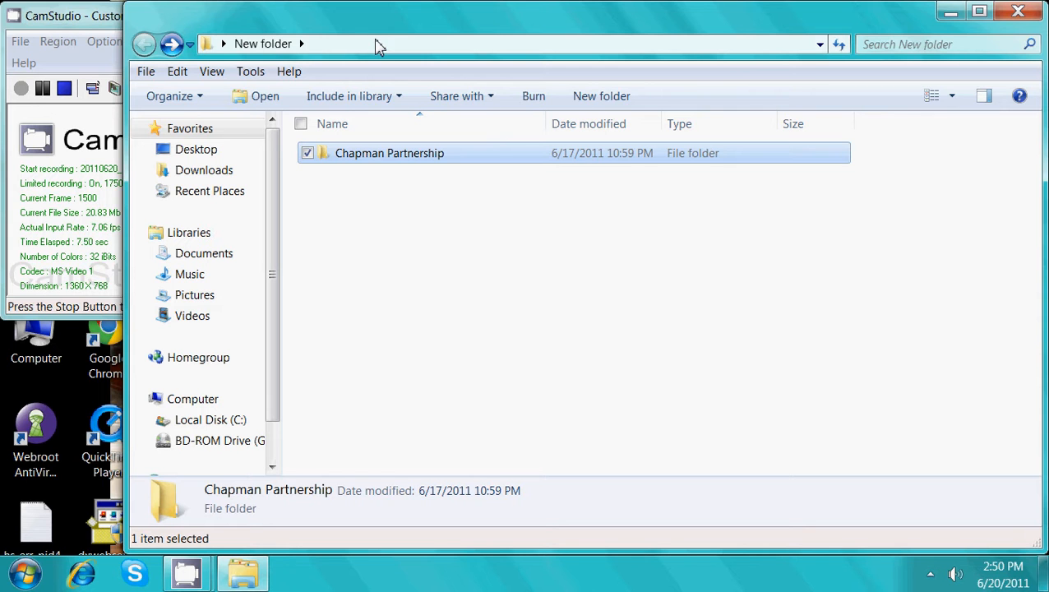
pyautogui.moveTo(353, 95)
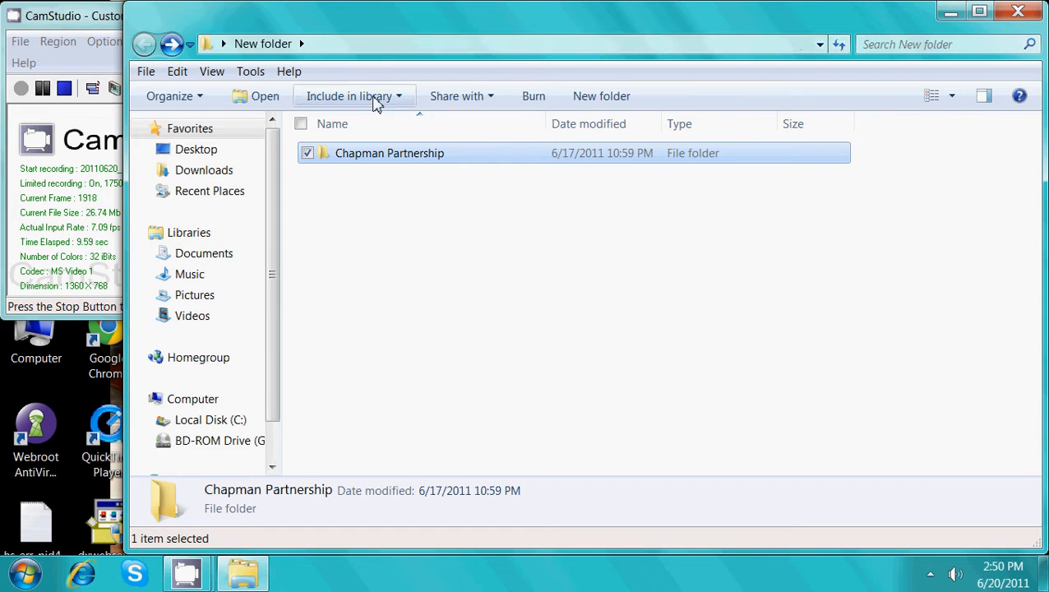
# Open the Chapman Partnership folder in Windows Explorer.
pyautogui.doubleClick(388, 153)
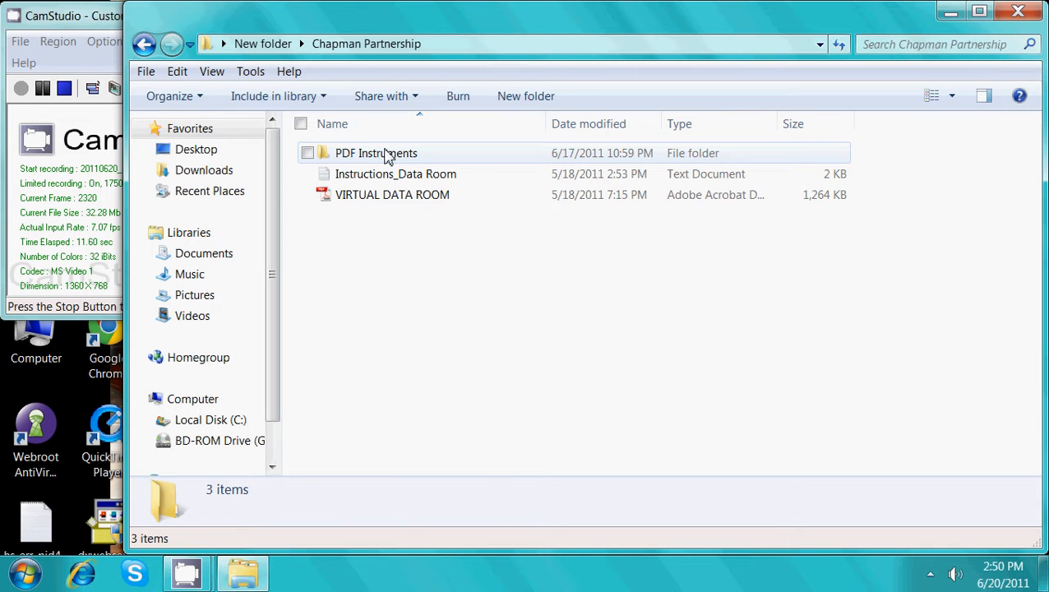
pyautogui.moveTo(436, 174)
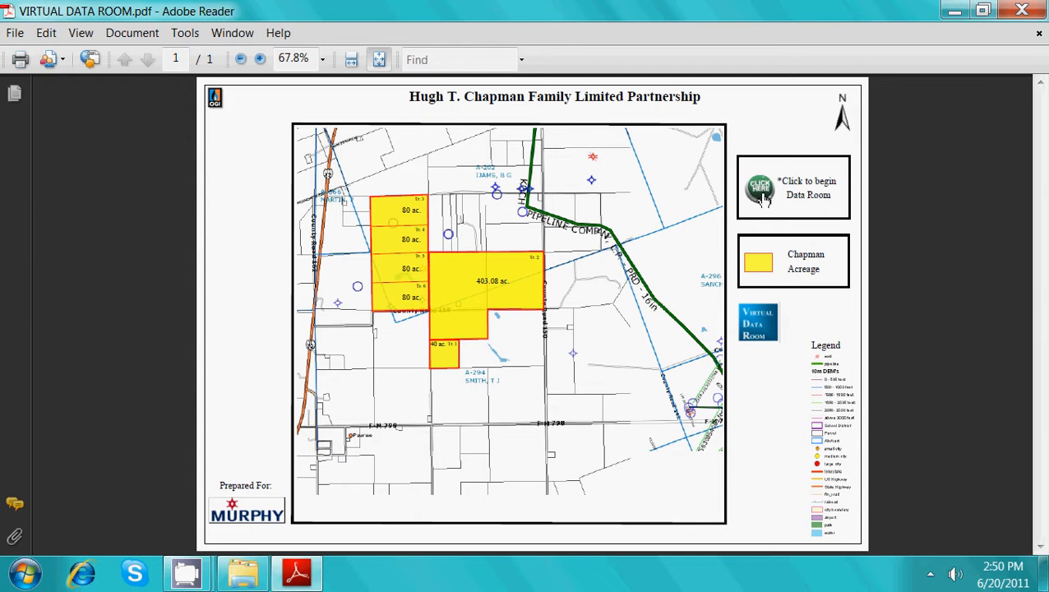
# Enter the Virtual Data Room menu via the 'Click to begin Data Room' link on the map.
pyautogui.click(759, 187)
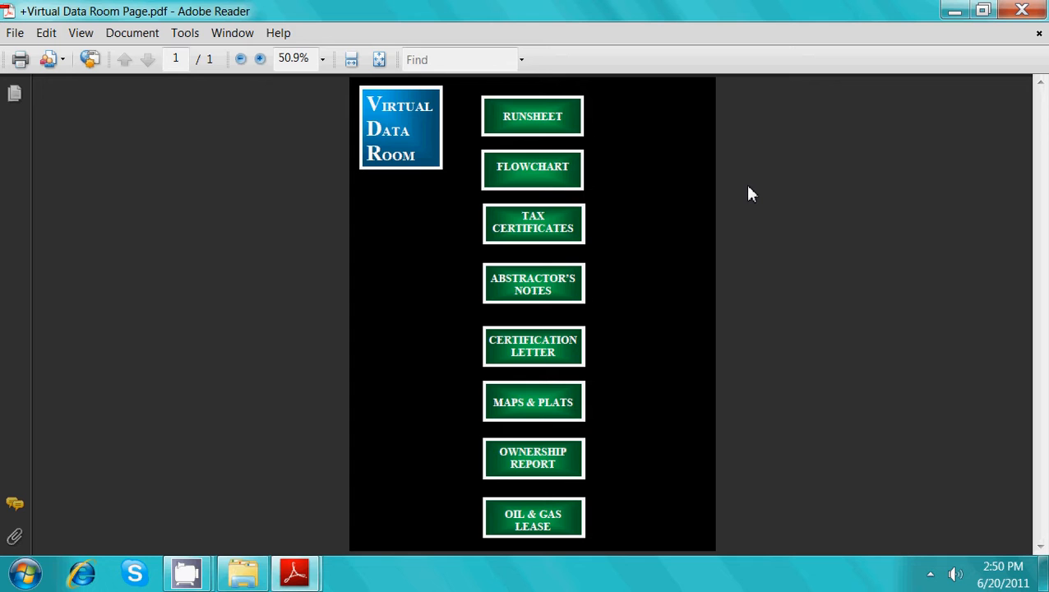
pyautogui.moveTo(578, 169)
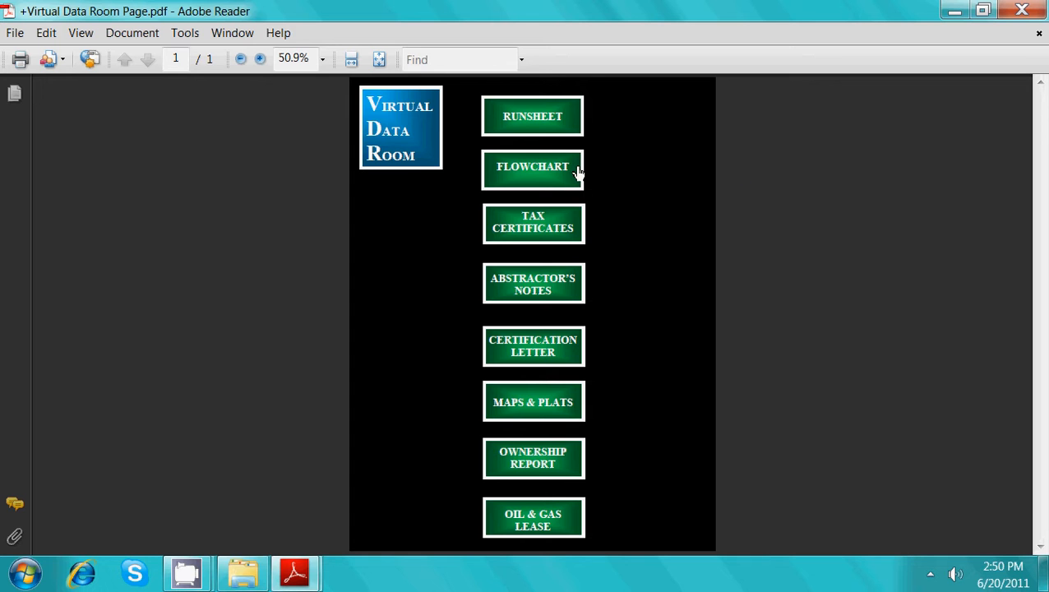
pyautogui.moveTo(573, 289)
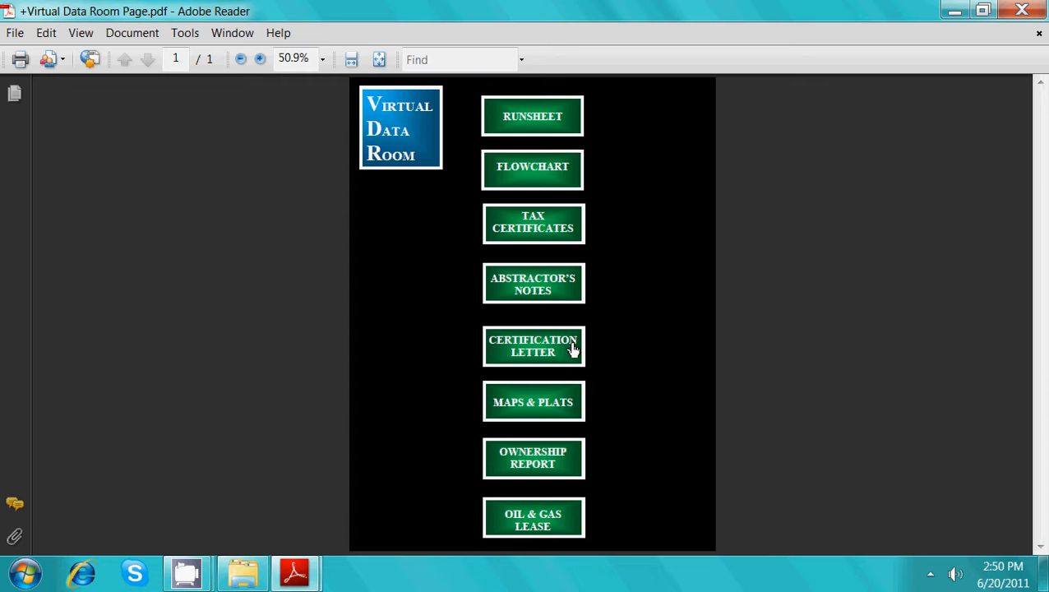
pyautogui.moveTo(575, 420)
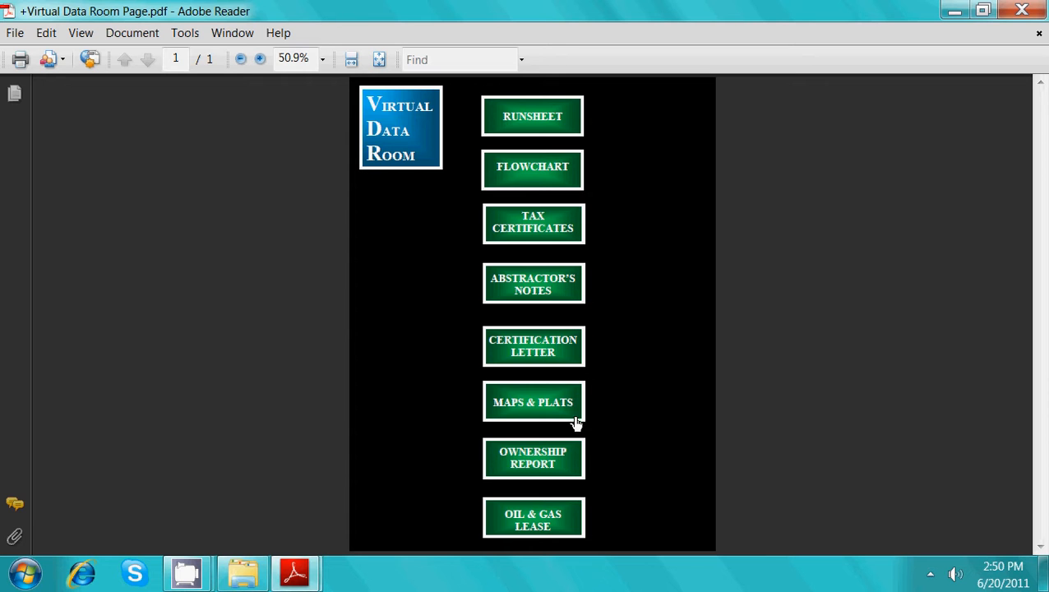
pyautogui.moveTo(555, 532)
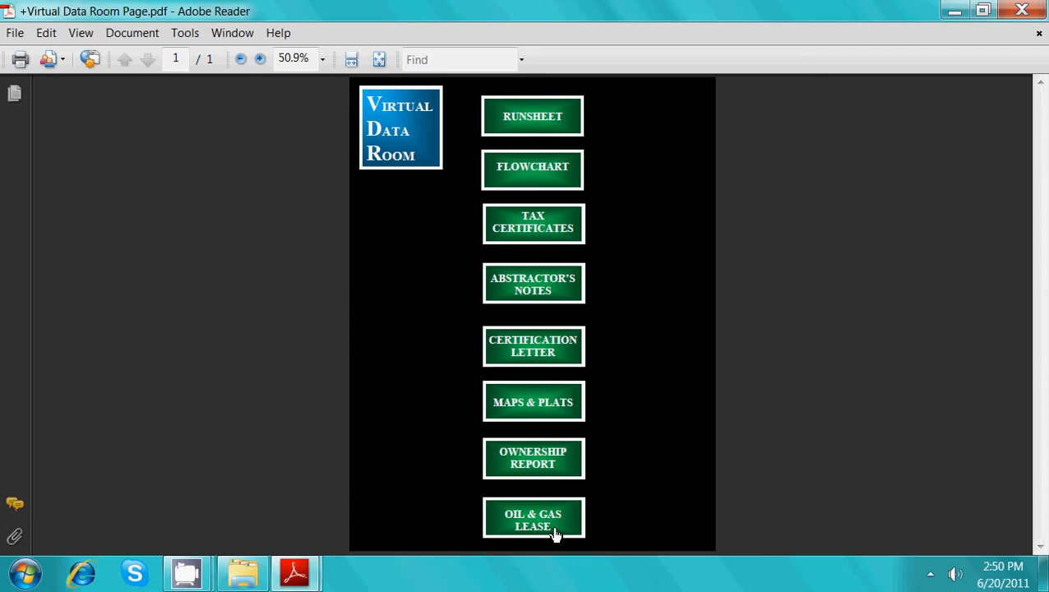
pyautogui.moveTo(625, 237)
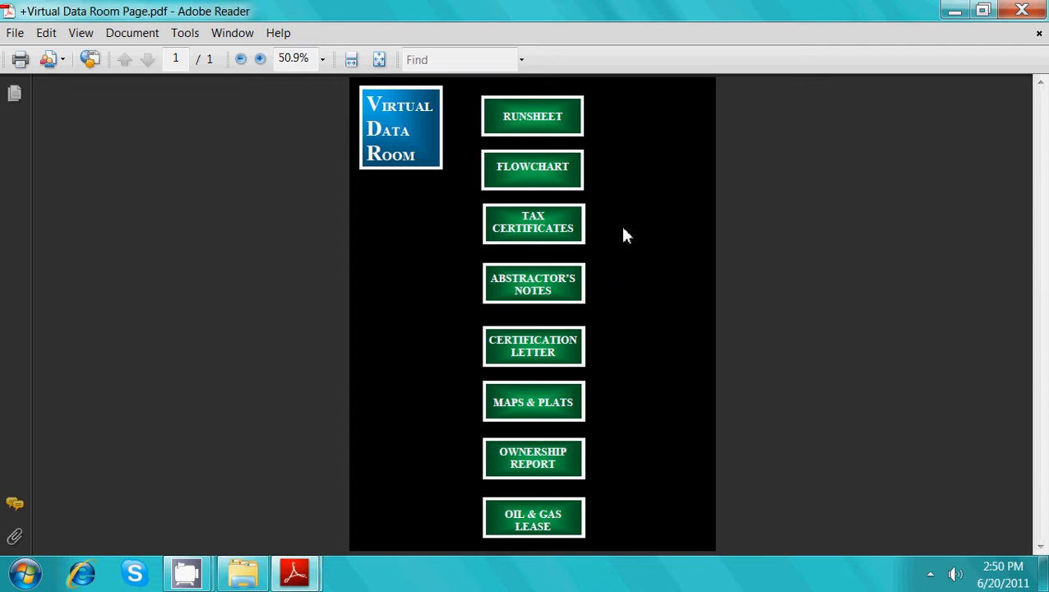
pyautogui.moveTo(562, 121)
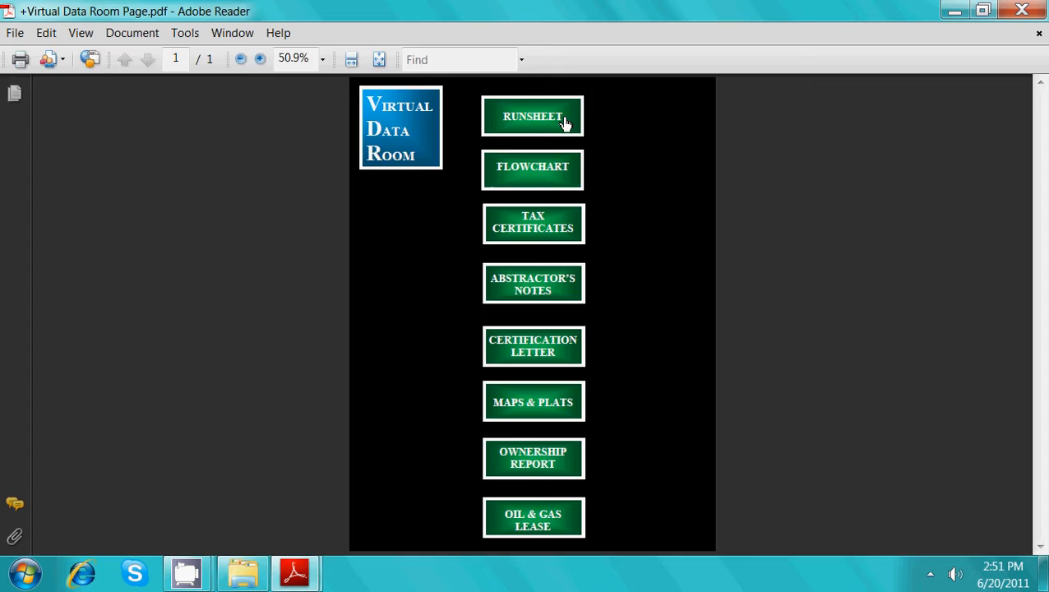
# Open the Limited Title Runsheet and scroll to page 2's grantor-grantee entries.
pyautogui.click(532, 115)
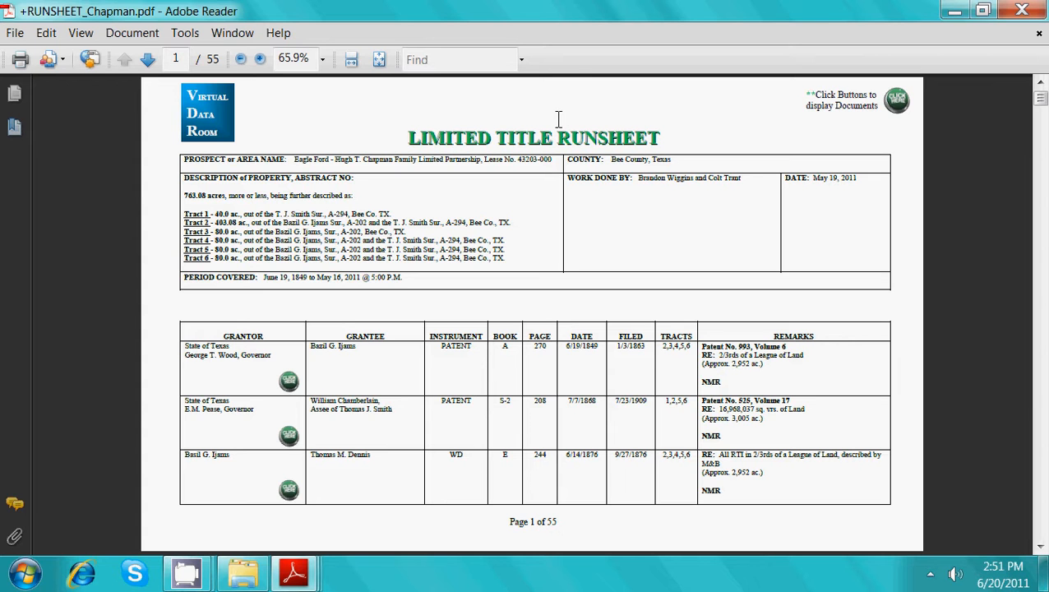
pyautogui.moveTo(296, 386)
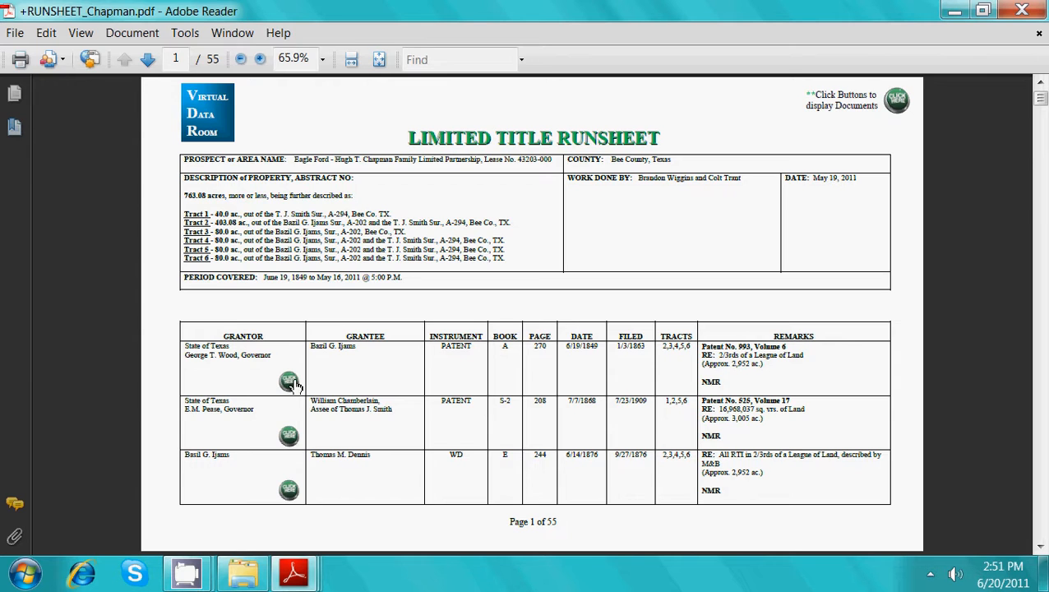
pyautogui.click(289, 381)
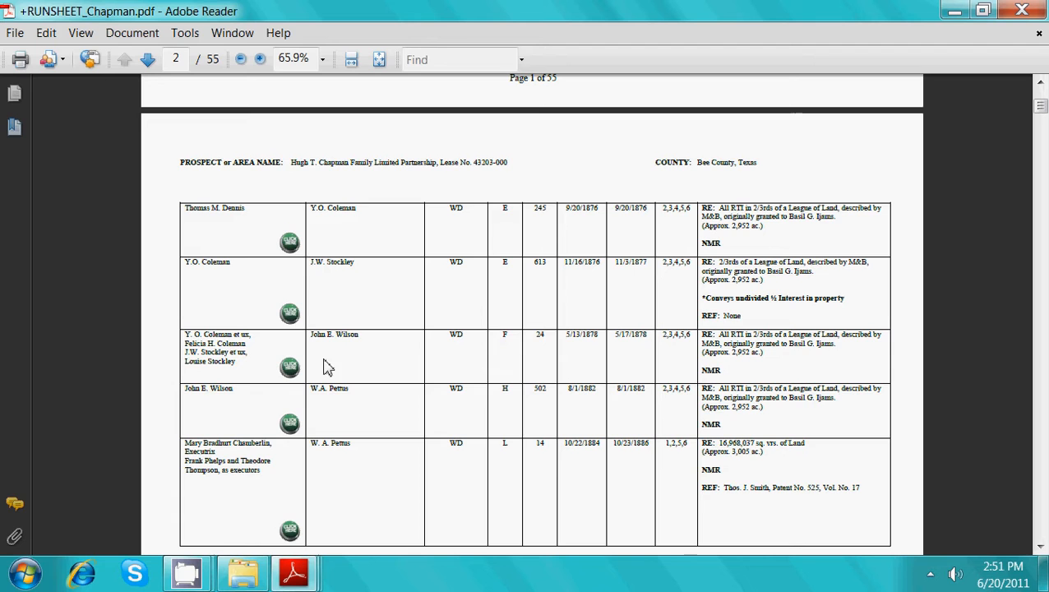
# View the Volume E page 613 deed from the runsheet, adjust zoom, and return to the menu.
pyautogui.click(289, 312)
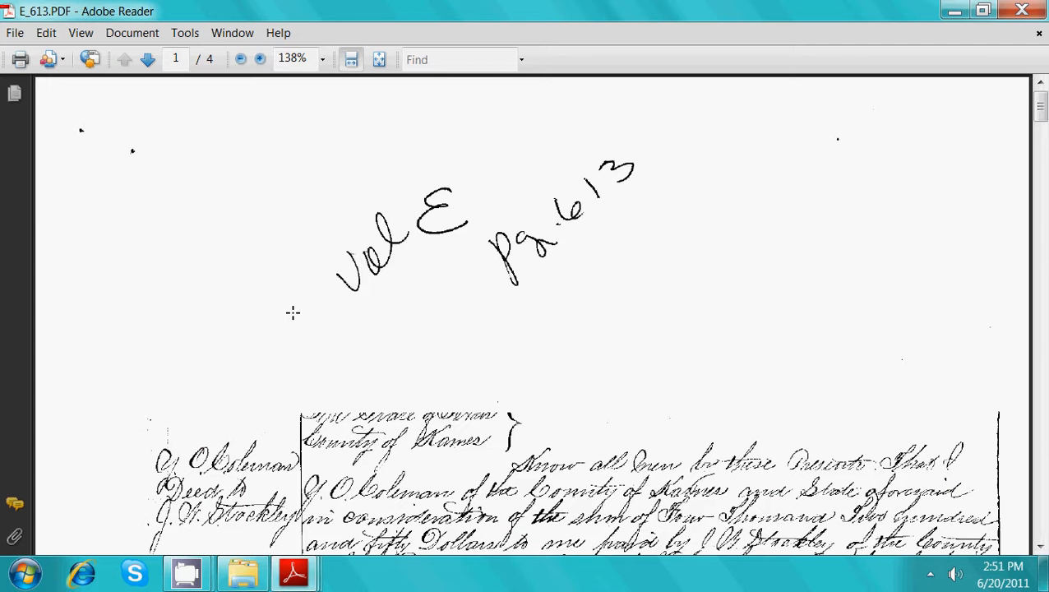
pyautogui.moveTo(925, 106)
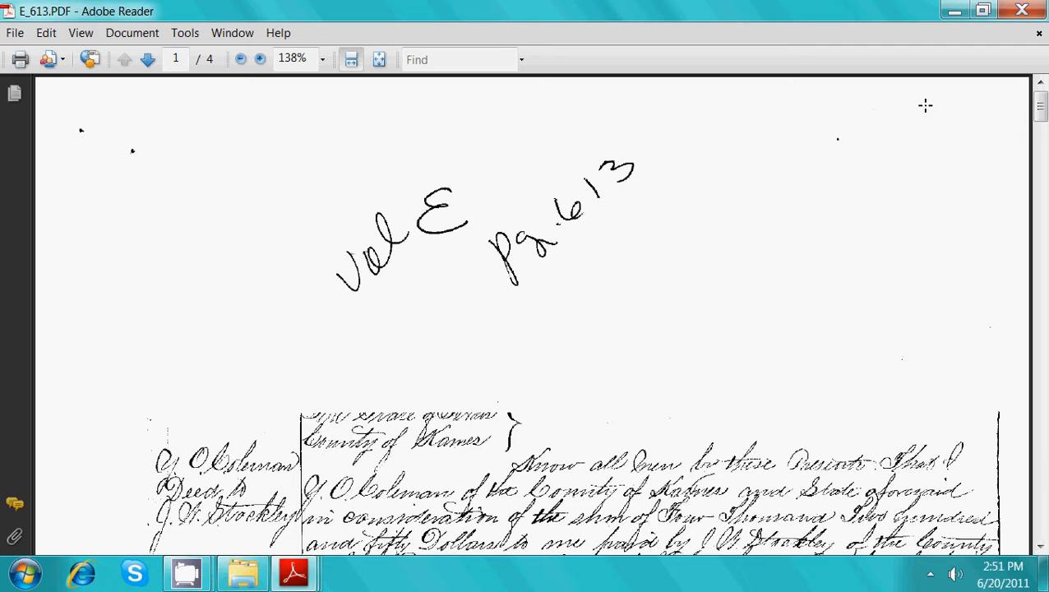
pyautogui.moveTo(804, 152)
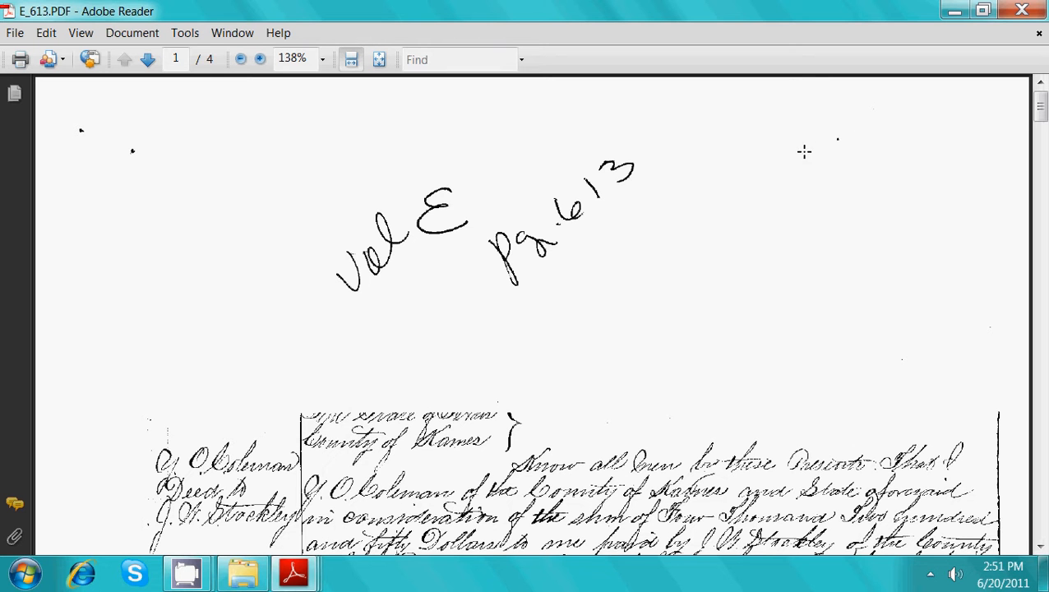
pyautogui.click(323, 59)
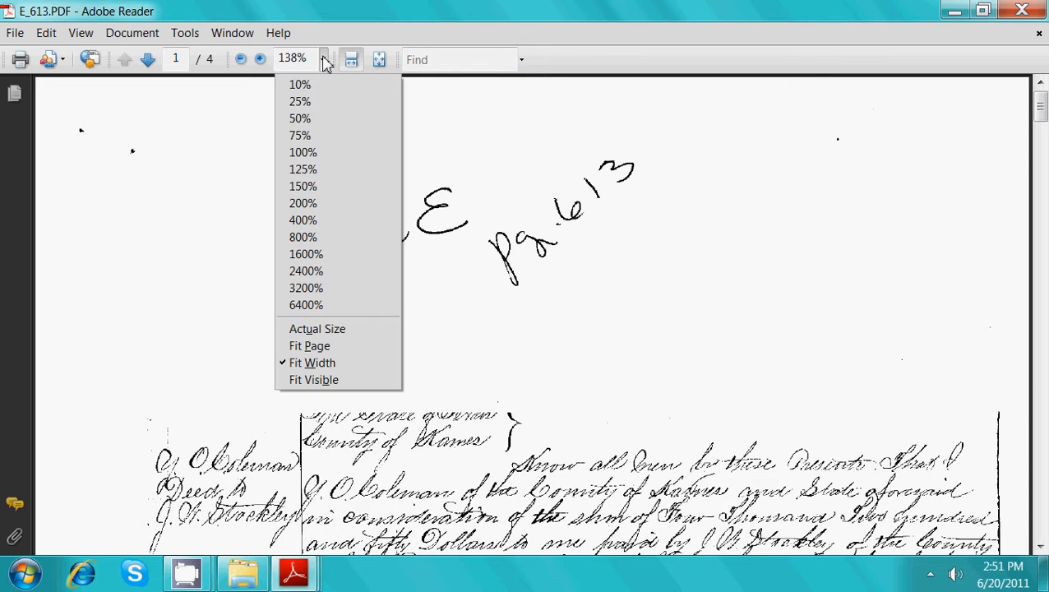
pyautogui.click(299, 118)
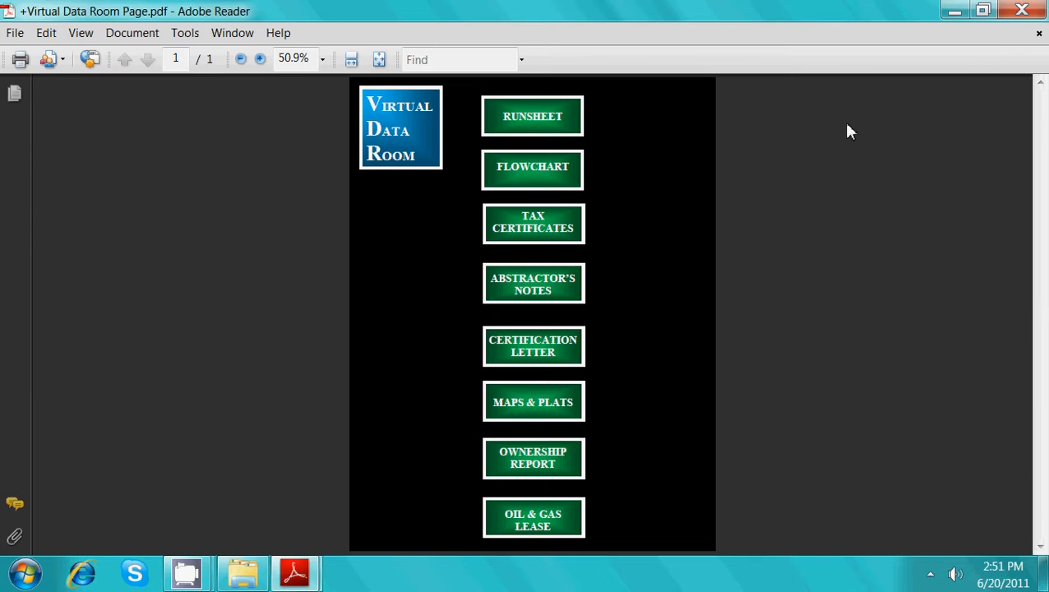
# Open the Digital Title Flowchart and view the whole chart at 25%.
pyautogui.click(532, 166)
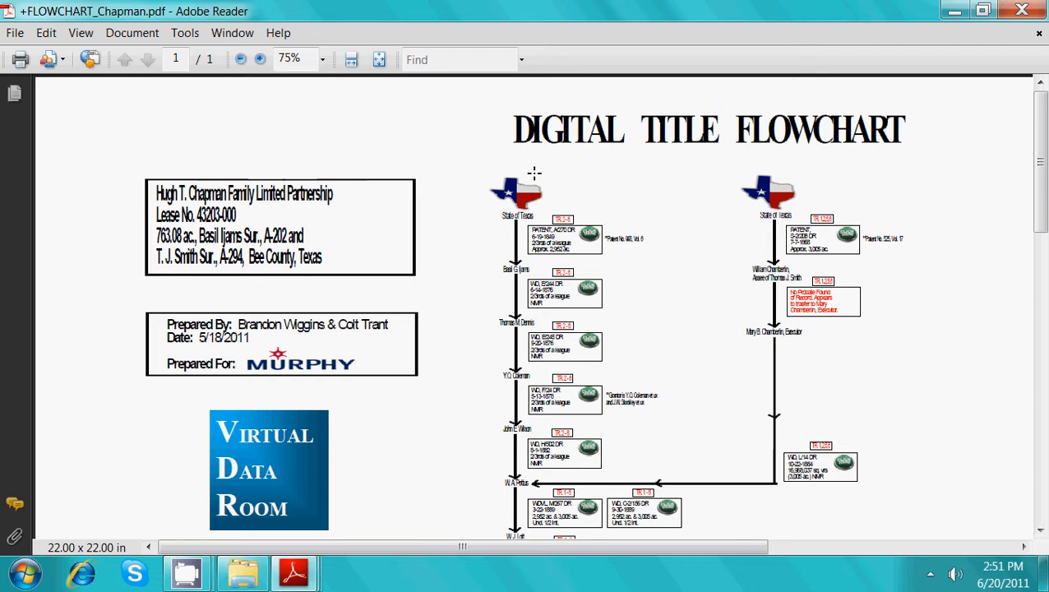
pyautogui.moveTo(480, 250)
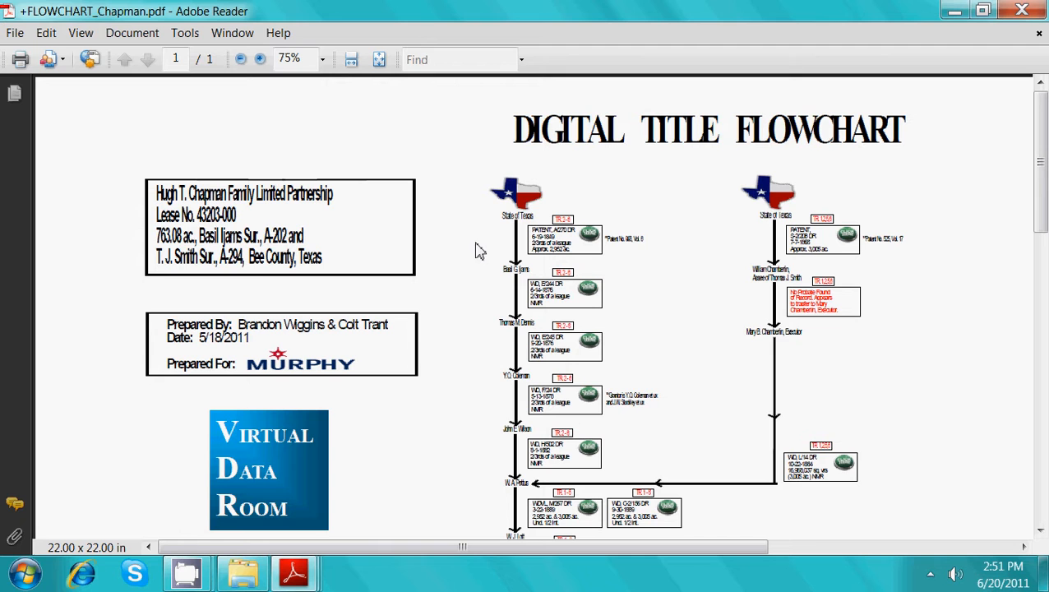
pyautogui.moveTo(591, 240)
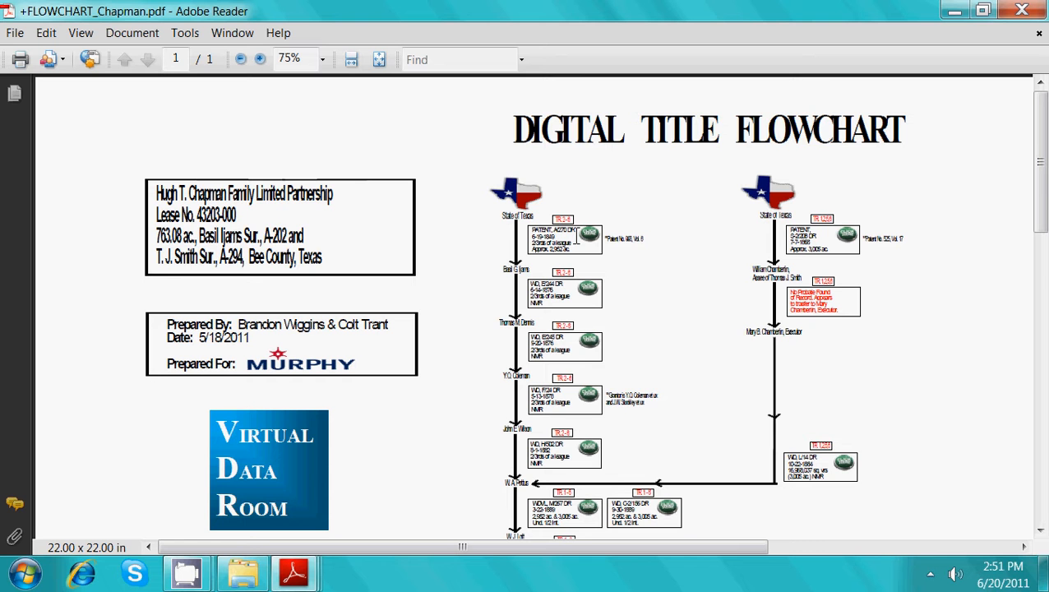
pyautogui.moveTo(588, 295)
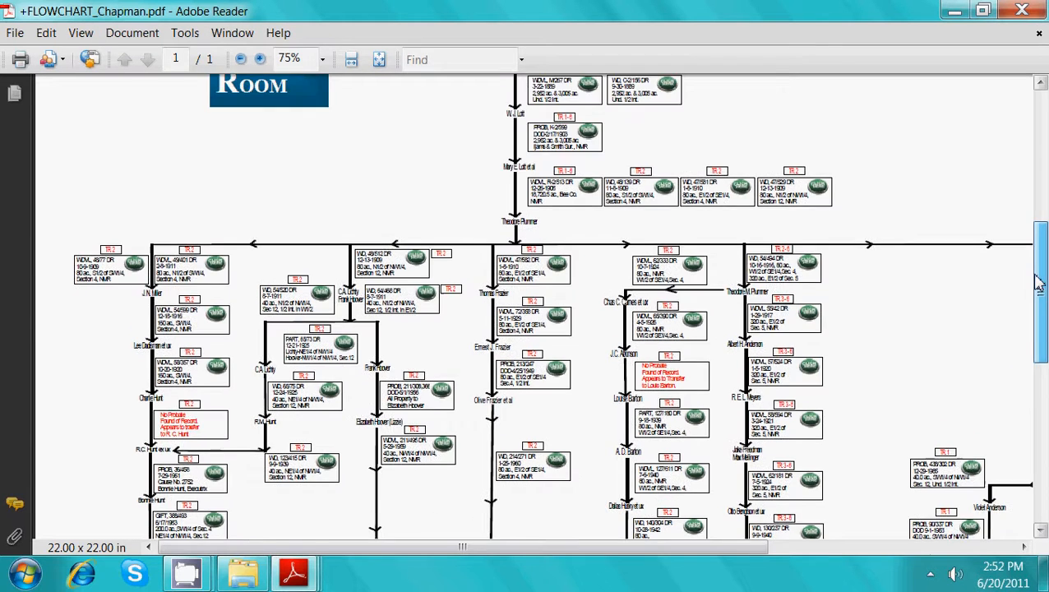
pyautogui.scroll(3)
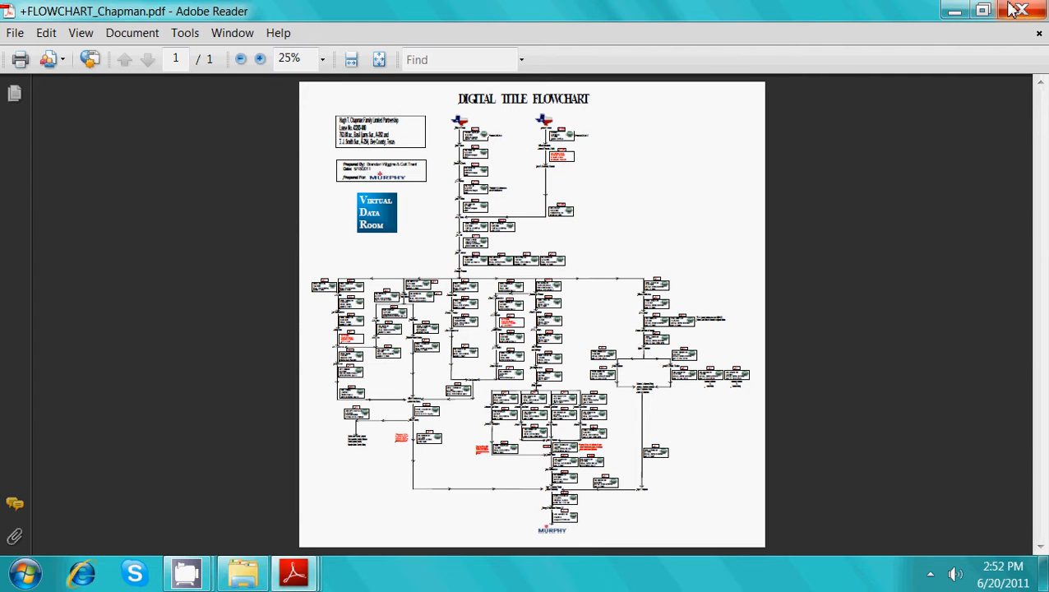
# Close the flowchart and review the Tax Certificates down through the signed certificate pages.
pyautogui.click(375, 212)
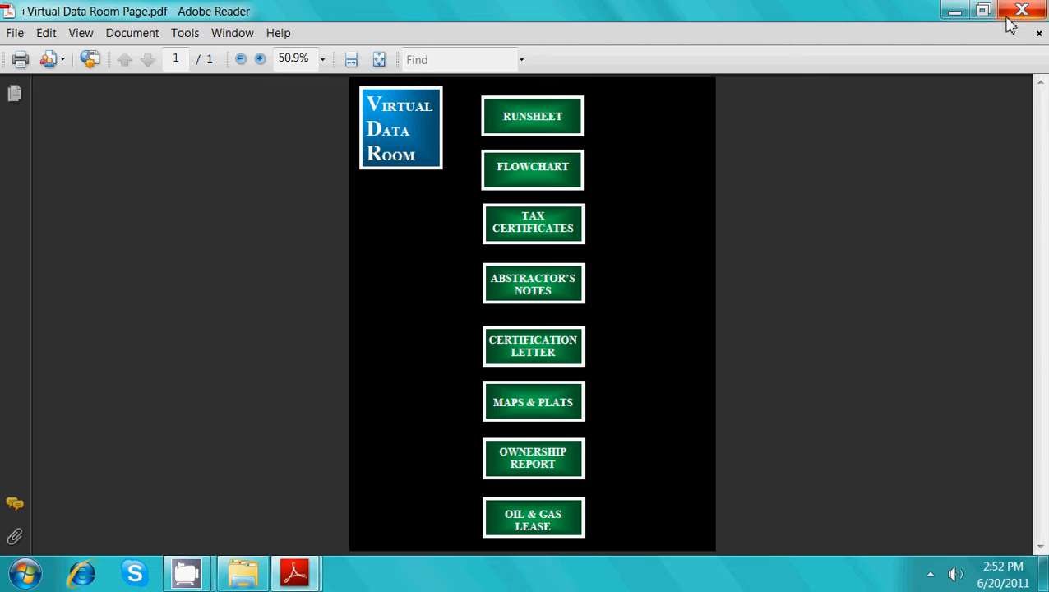
pyautogui.moveTo(533, 227)
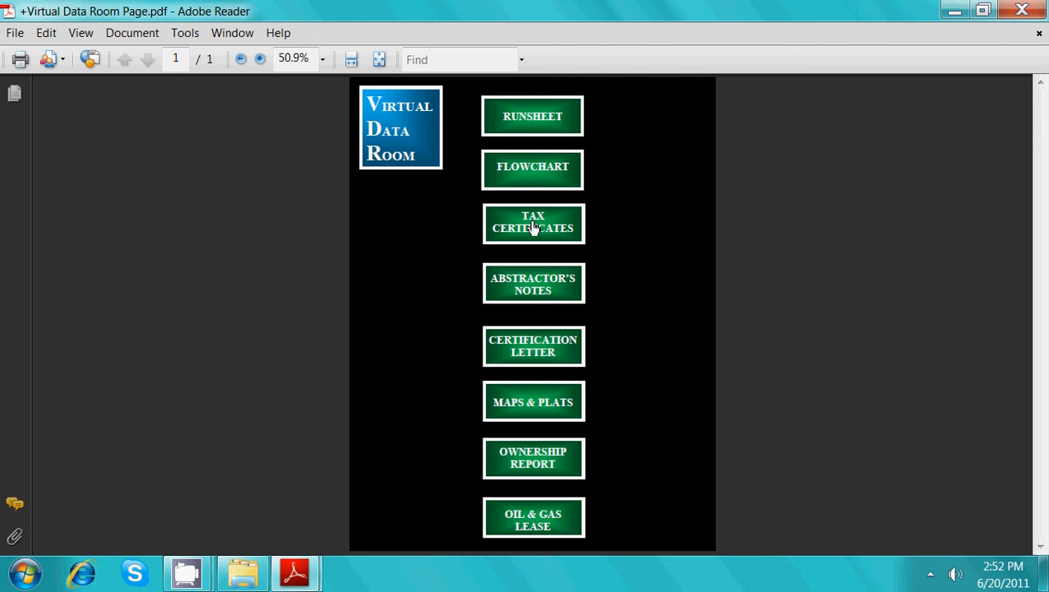
pyautogui.click(533, 224)
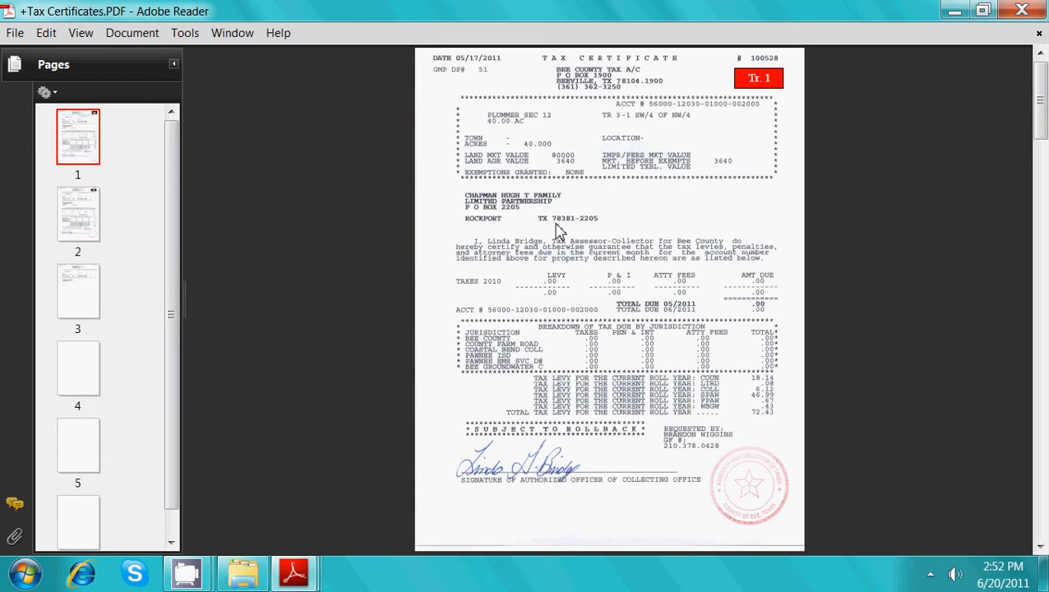
pyautogui.scroll(-3)
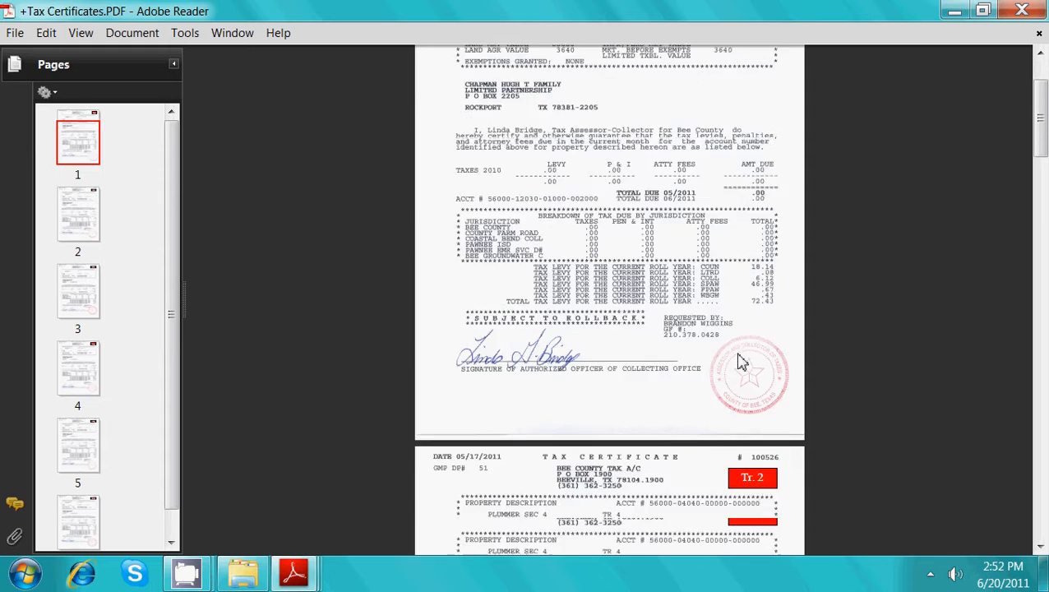
pyautogui.scroll(-3)
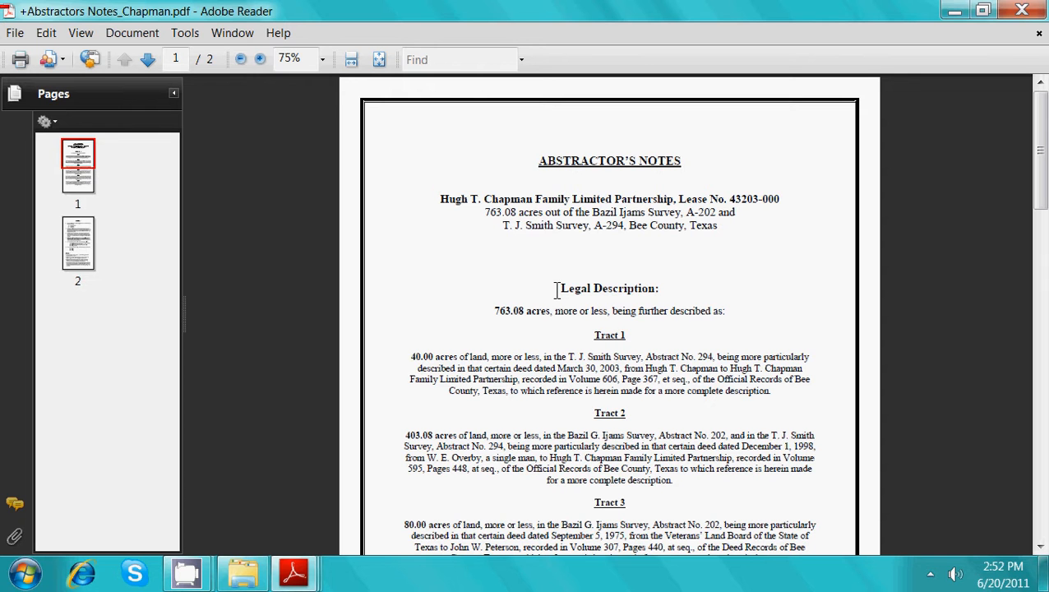
# Scroll the Abstractor's Notes down to the General Notes page.
pyautogui.scroll(-3)
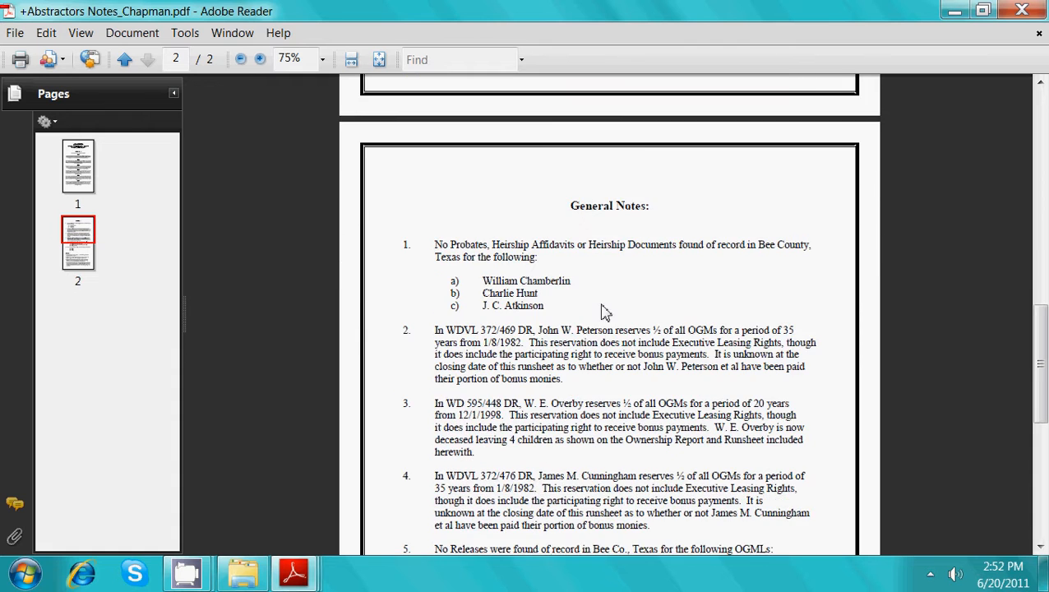
pyautogui.scroll(-3)
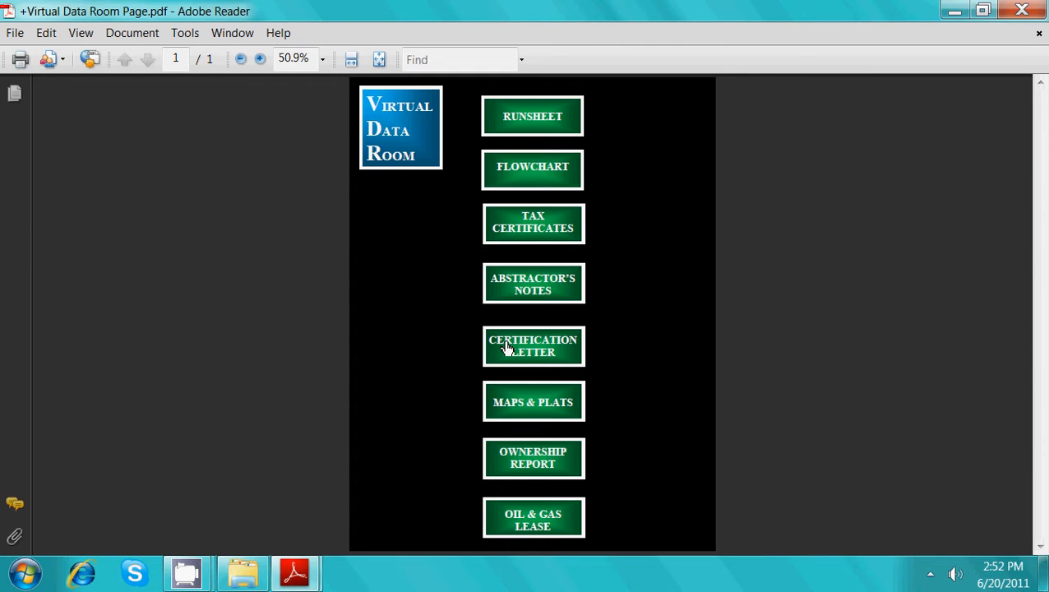
# Open the Certification Letter and read through its Limitations section.
pyautogui.click(533, 345)
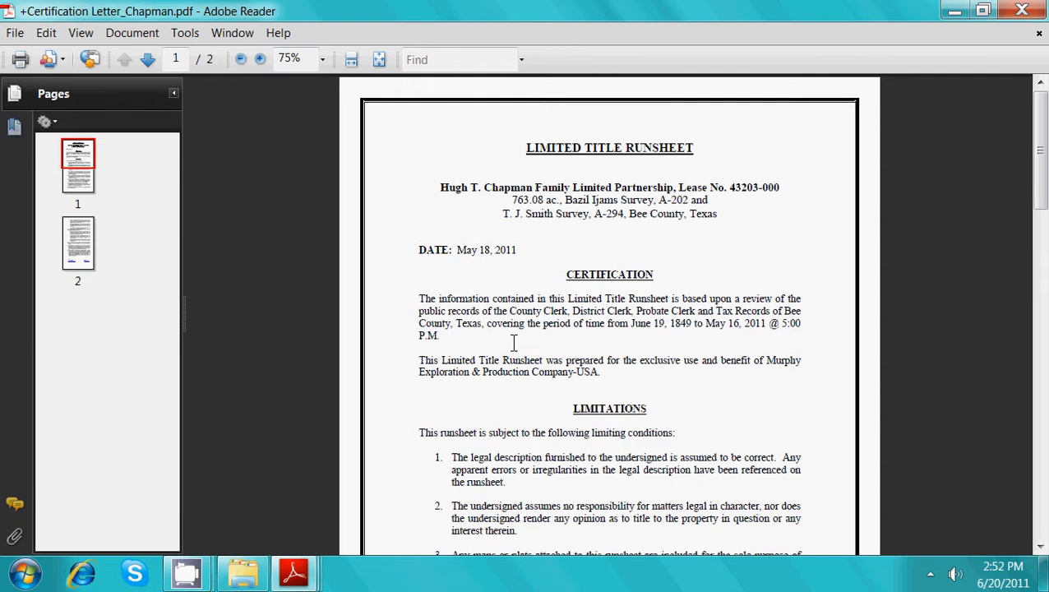
pyautogui.moveTo(506, 337)
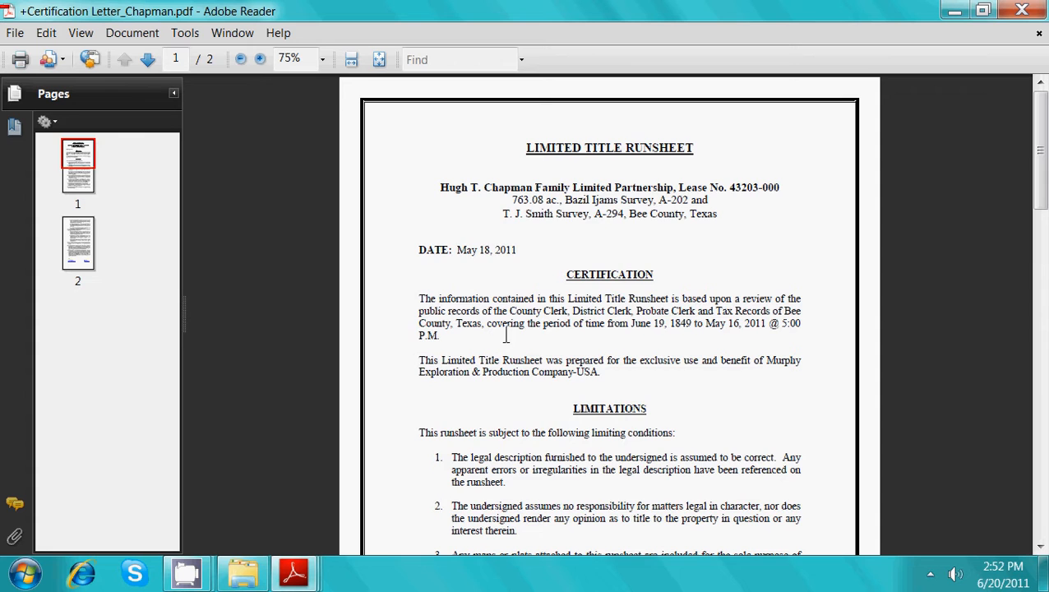
pyautogui.scroll(-3)
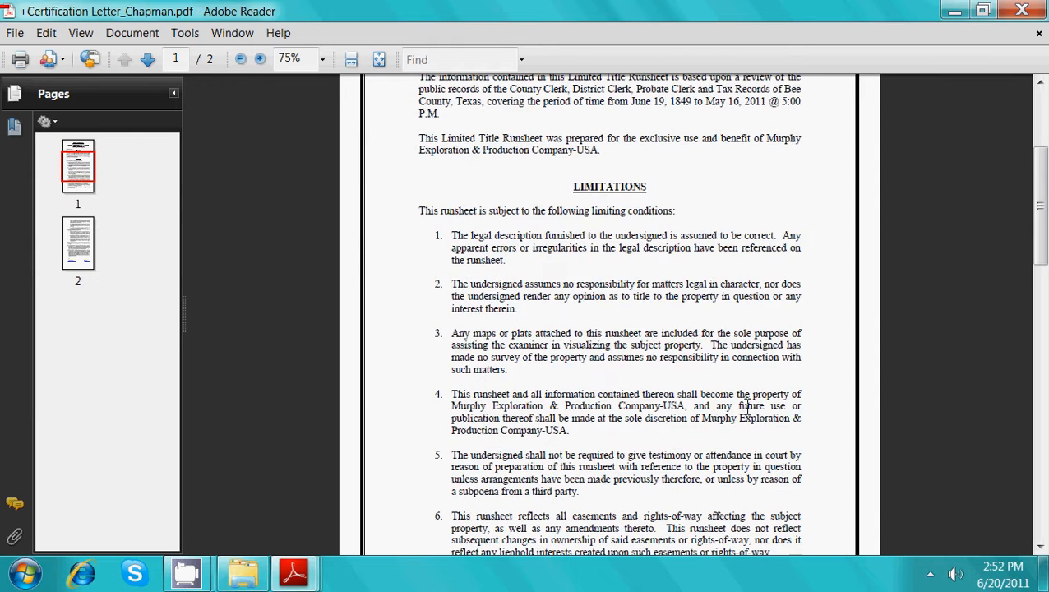
pyautogui.scroll(-3)
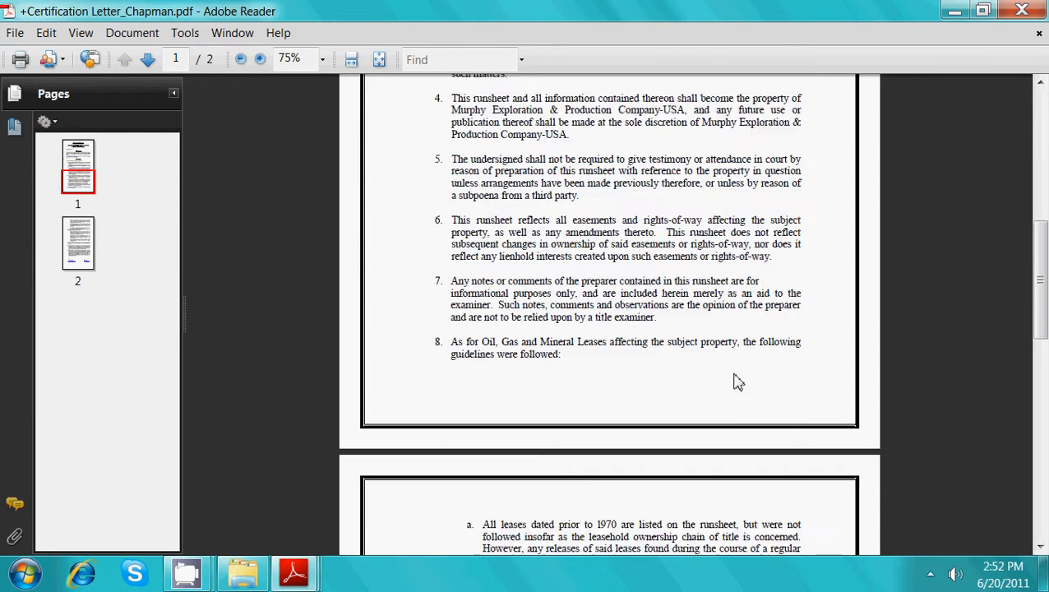
pyautogui.scroll(-3)
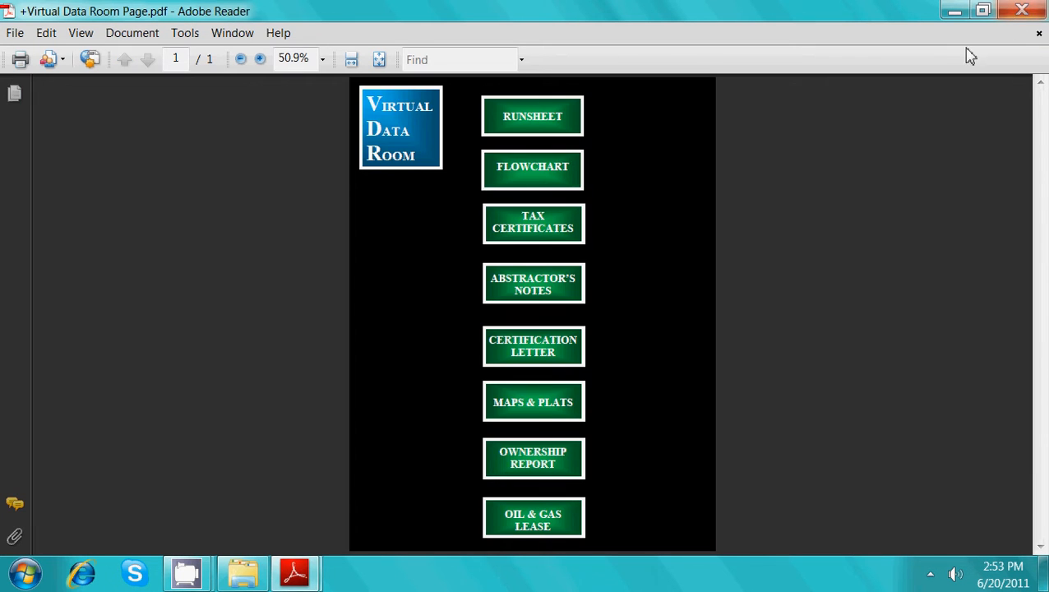
pyautogui.moveTo(519, 401)
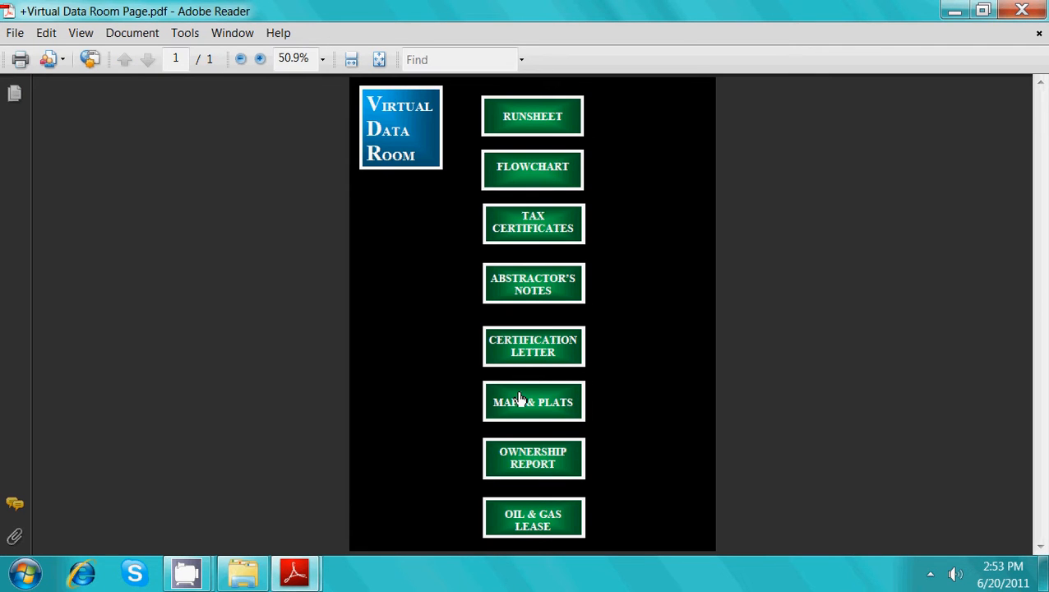
# Open Maps & Plats, scroll through to the Chapman Acreage Aerial, and return to page 1.
pyautogui.click(532, 401)
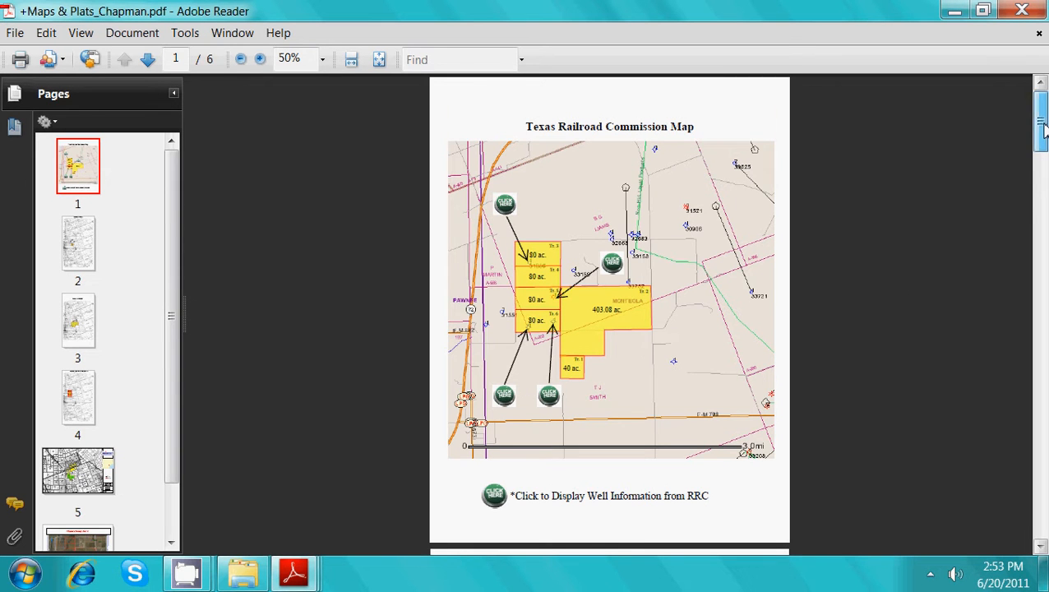
pyautogui.scroll(-3)
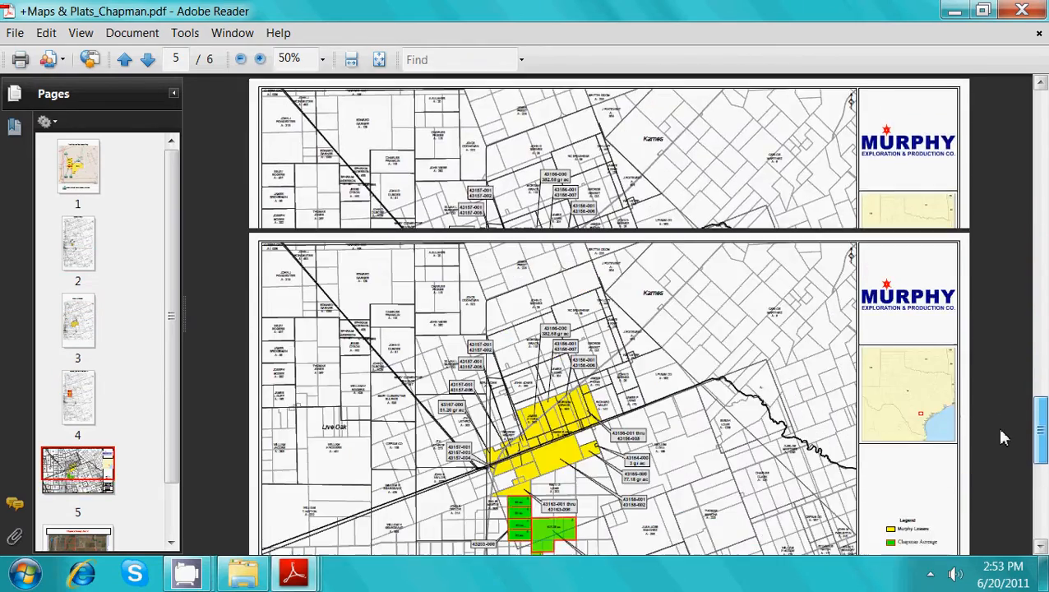
pyautogui.scroll(-3)
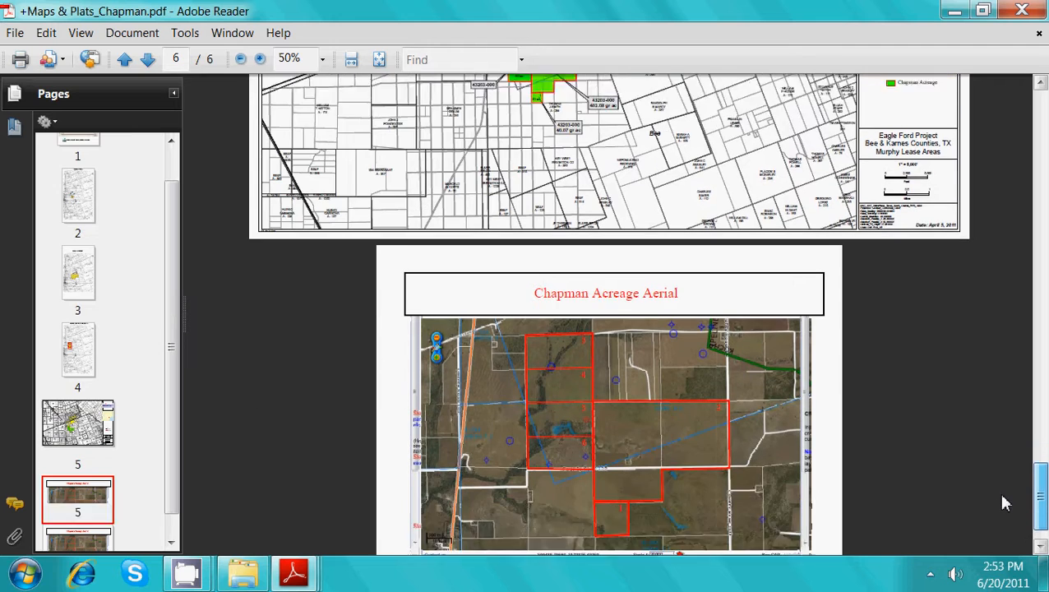
pyautogui.scroll(-3)
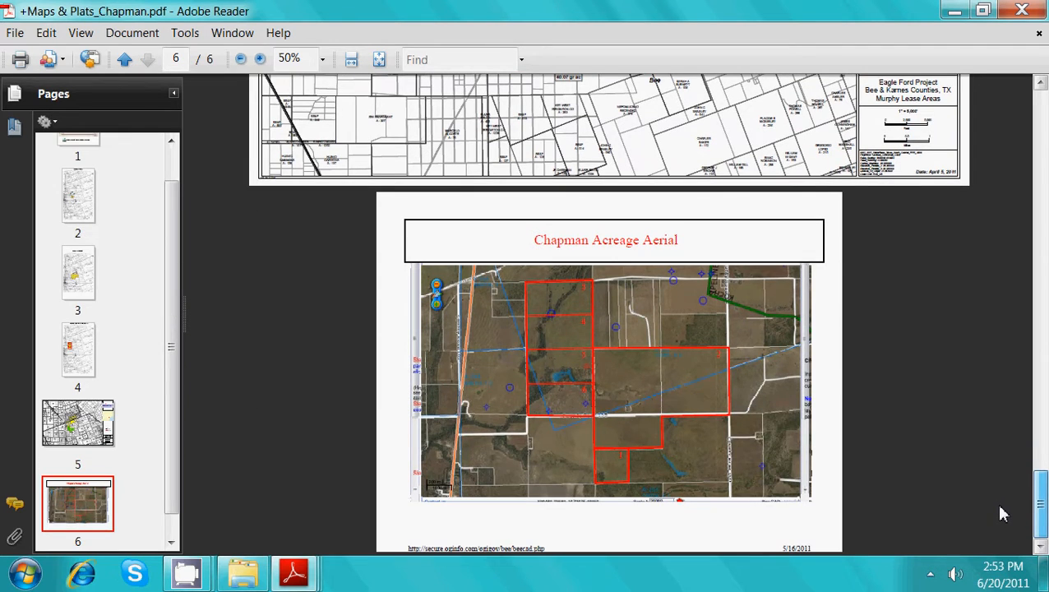
pyautogui.click(1042, 85)
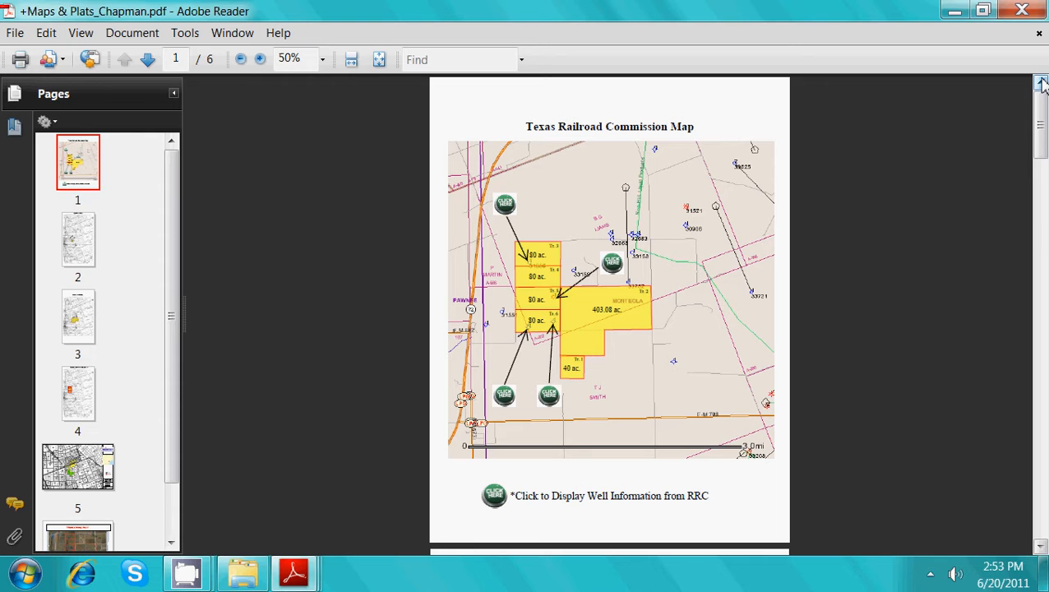
pyautogui.moveTo(937, 40)
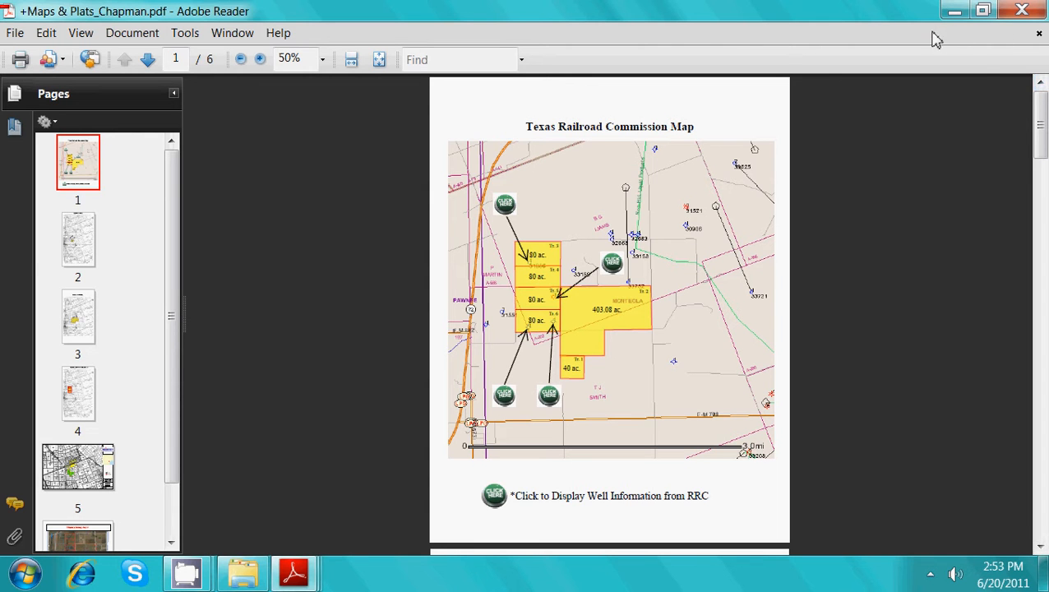
pyautogui.moveTo(743, 8)
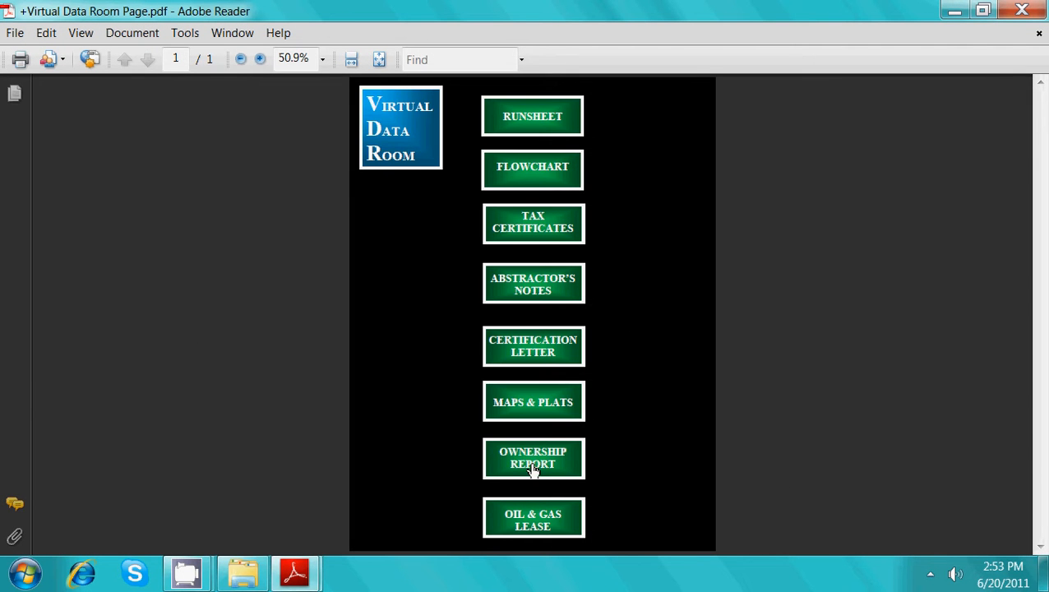
# Open the Ownership Report and scroll into the Tract #1 details.
pyautogui.click(533, 457)
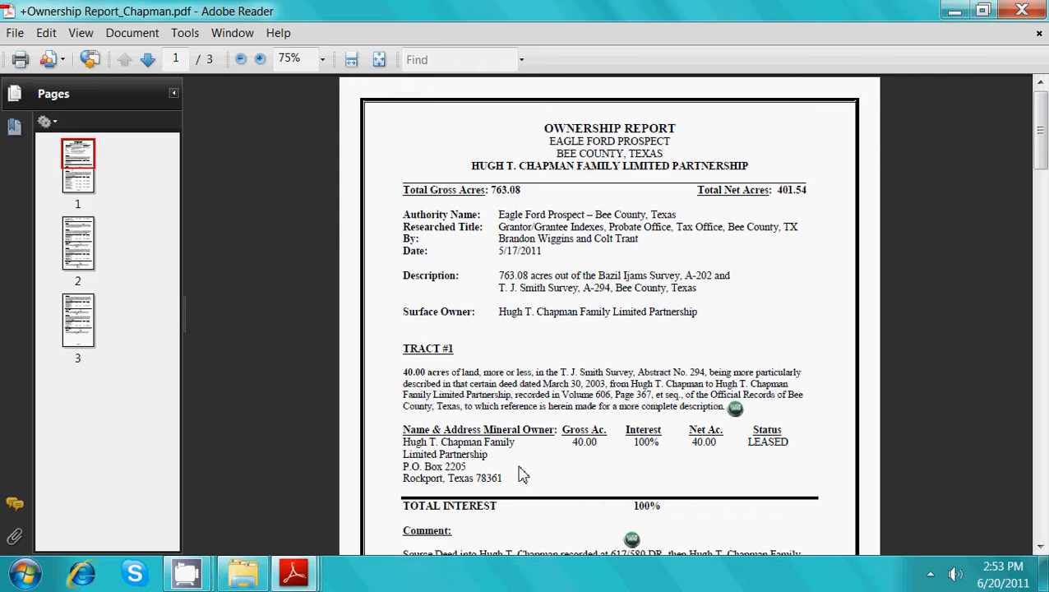
pyautogui.moveTo(487, 359)
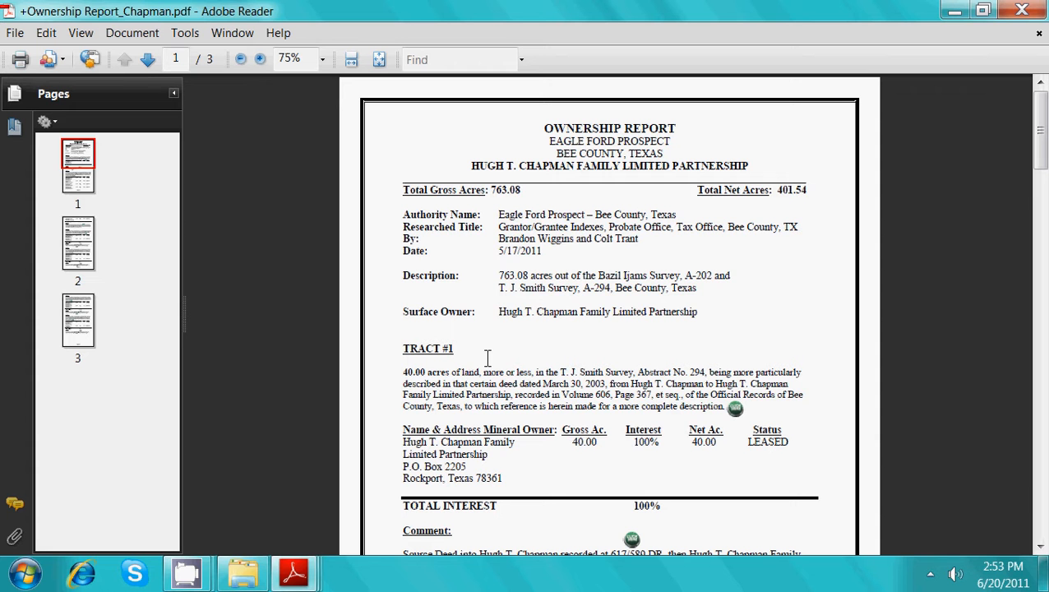
pyautogui.scroll(-3)
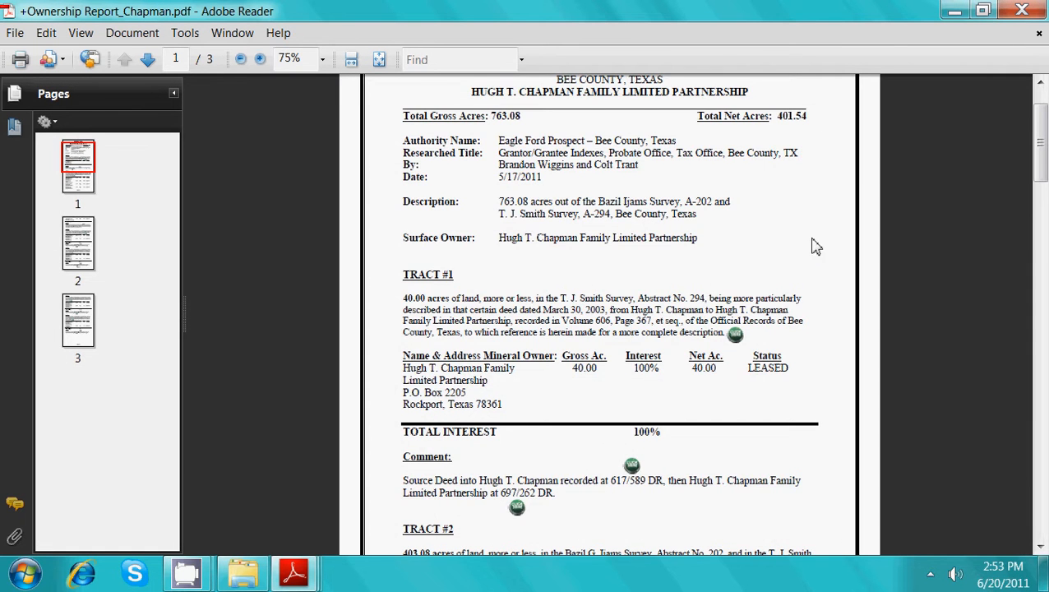
pyautogui.scroll(-3)
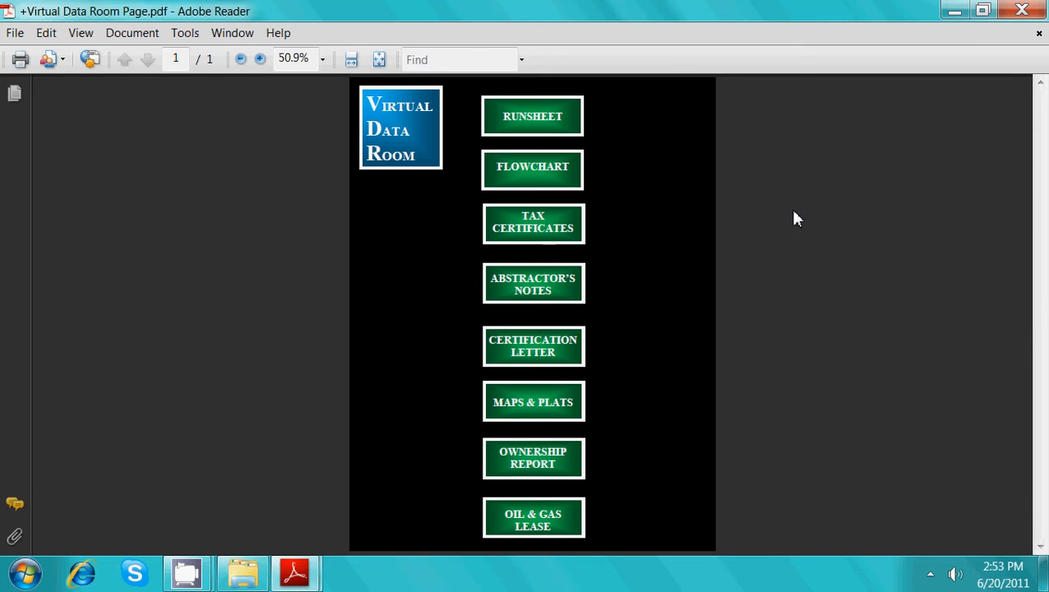
pyautogui.moveTo(736, 211)
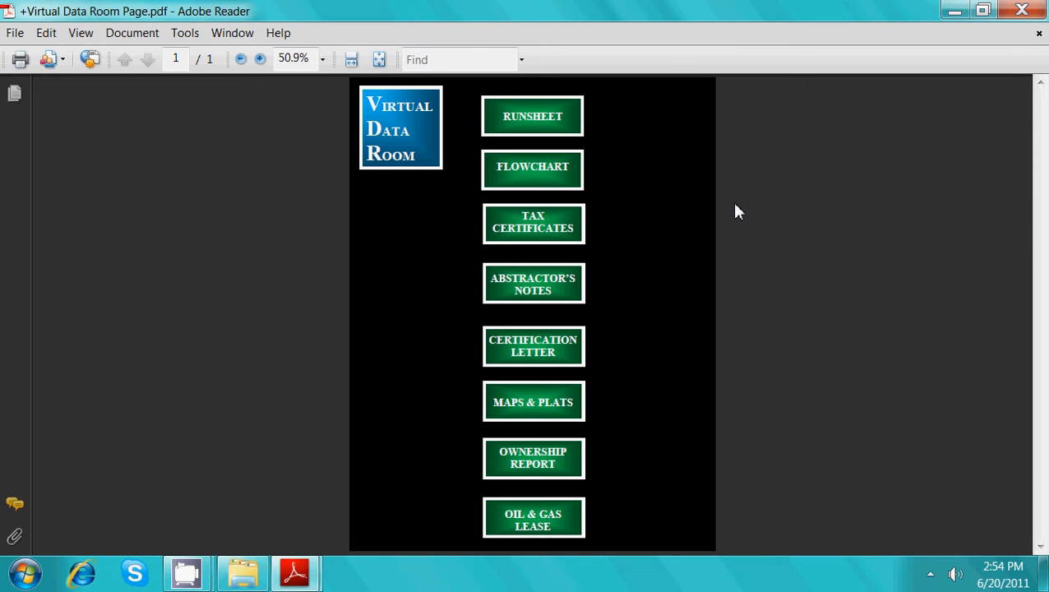
pyautogui.moveTo(529, 529)
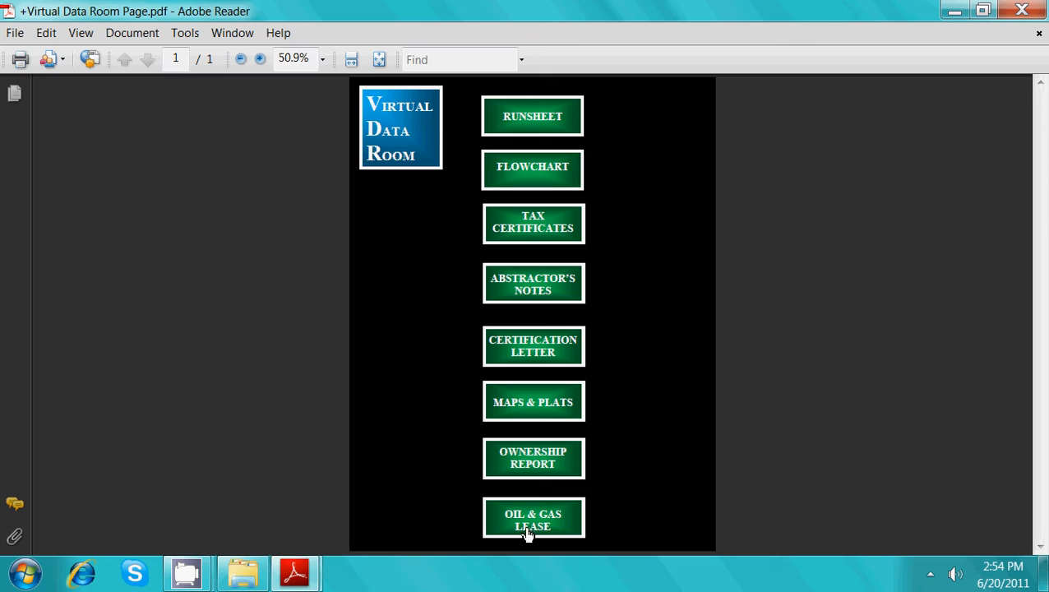
# Review the Oil & Gas Lease's tract descriptions from the Virtual Data Room menu.
pyautogui.click(532, 519)
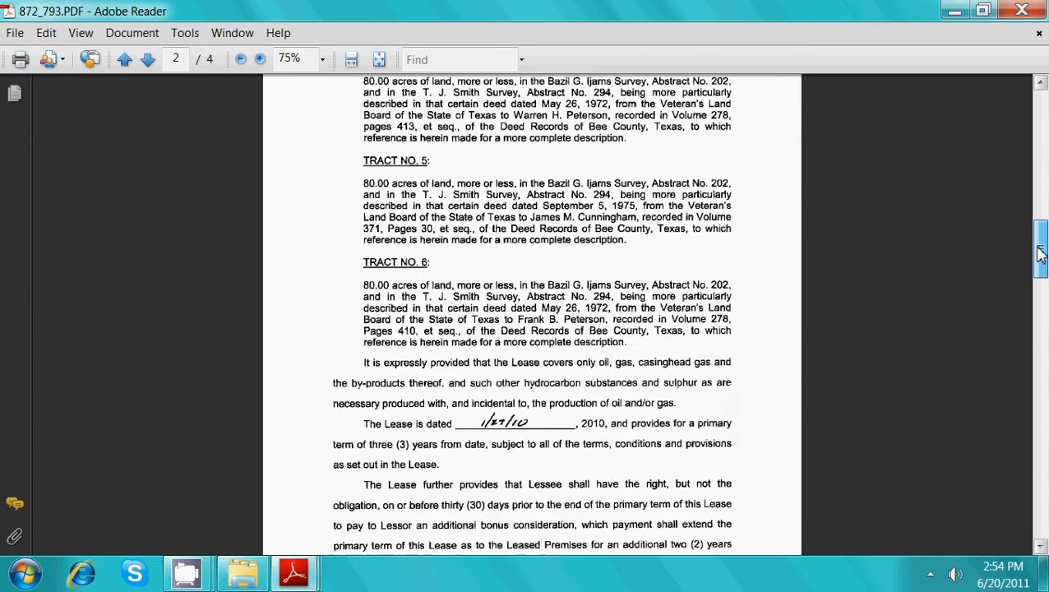
pyautogui.scroll(-3)
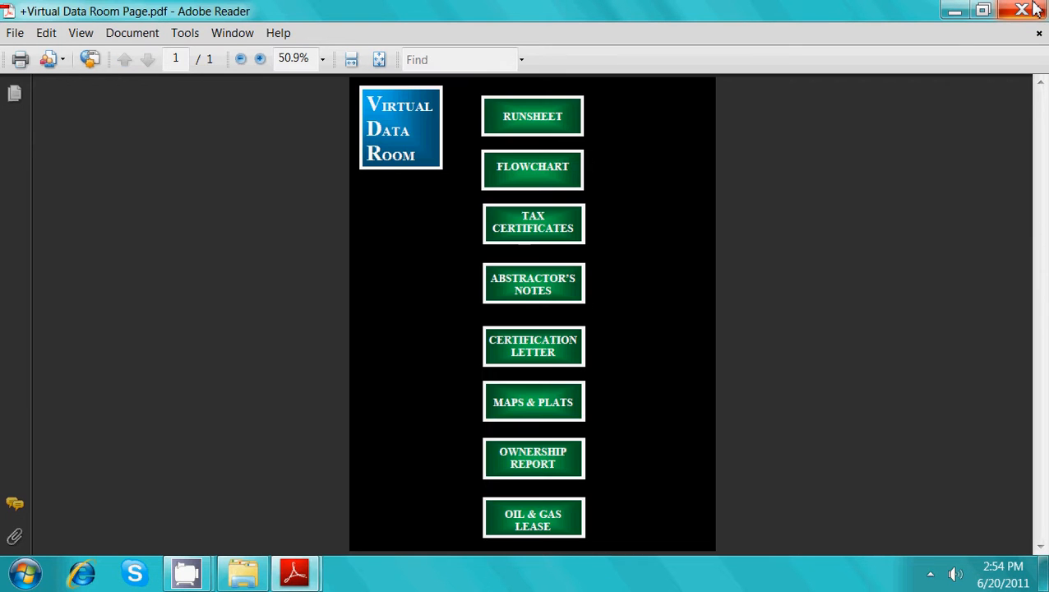
pyautogui.moveTo(1022, 10)
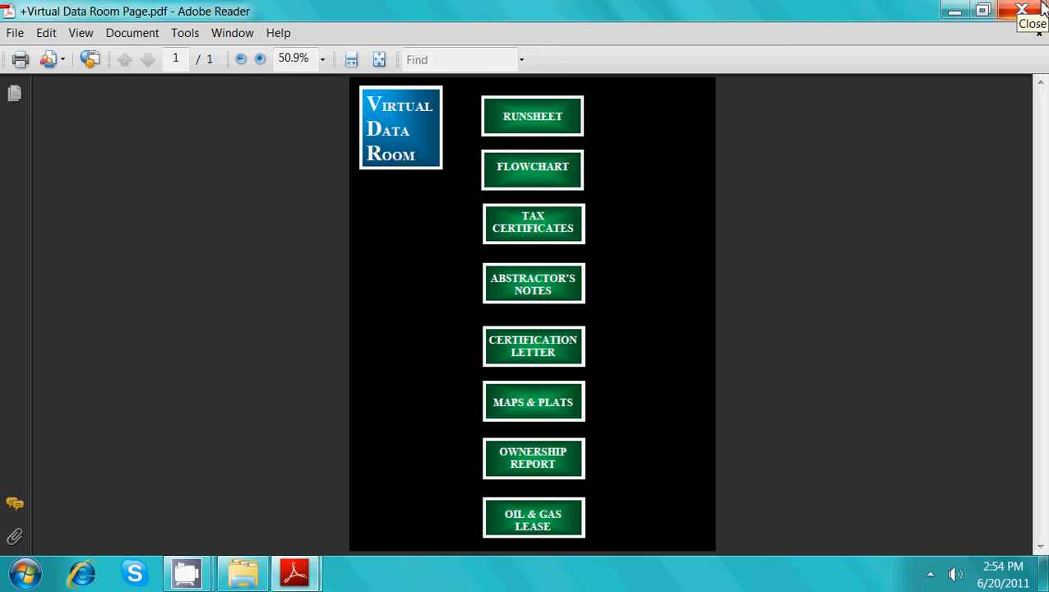